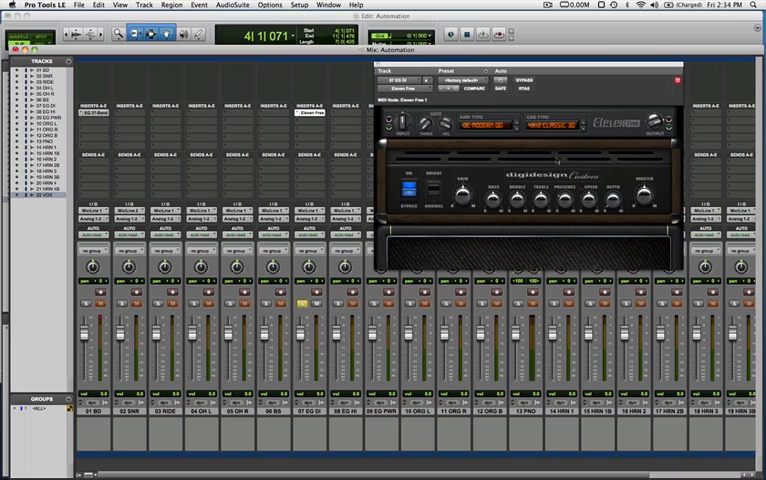
- Close Eleven Free and open the plug-in menu on the 07 EG DI insert slot
left_click(490, 103)
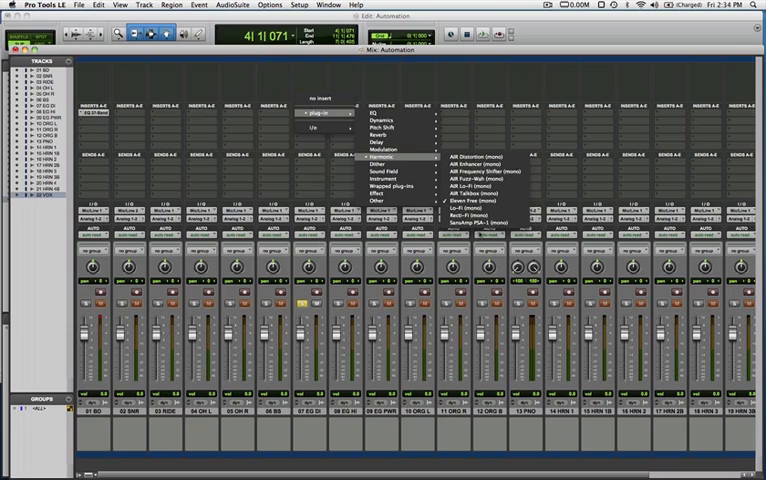
- Replace Eleven Free with Guitar Rig 3 (mono/stereo) from the Effect category
left_click(480, 218)
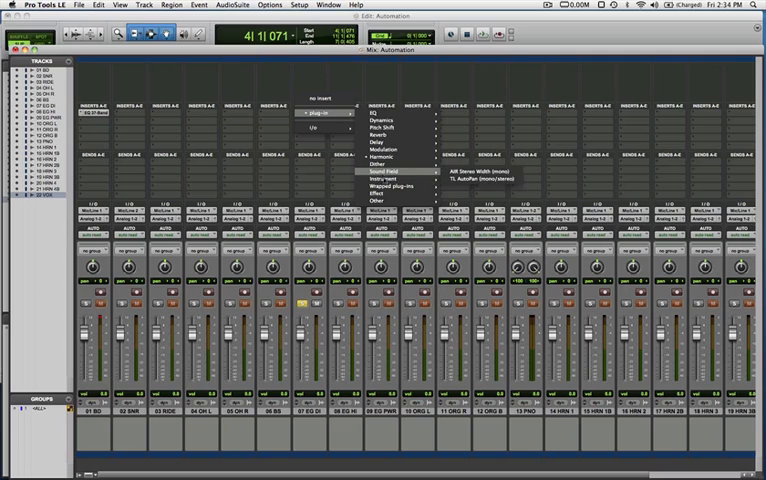
mouse_move(383, 192)
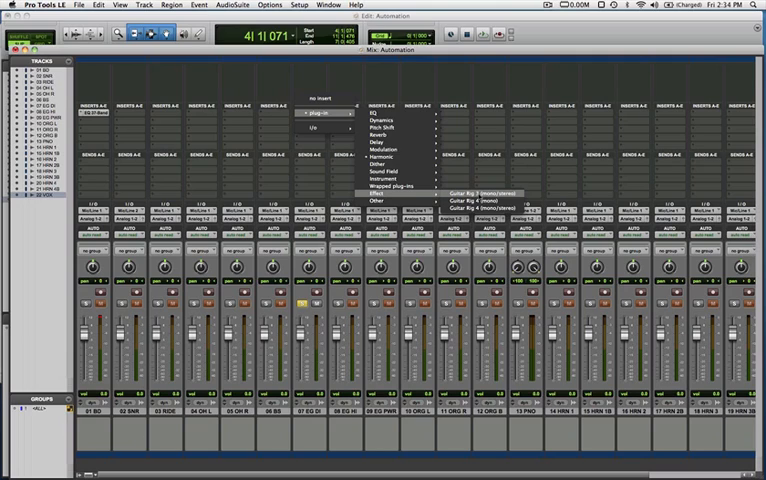
mouse_move(480, 192)
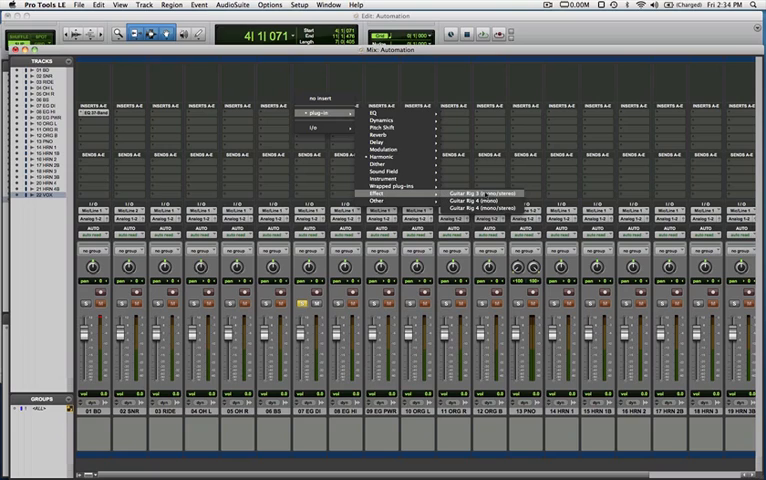
left_click(470, 193)
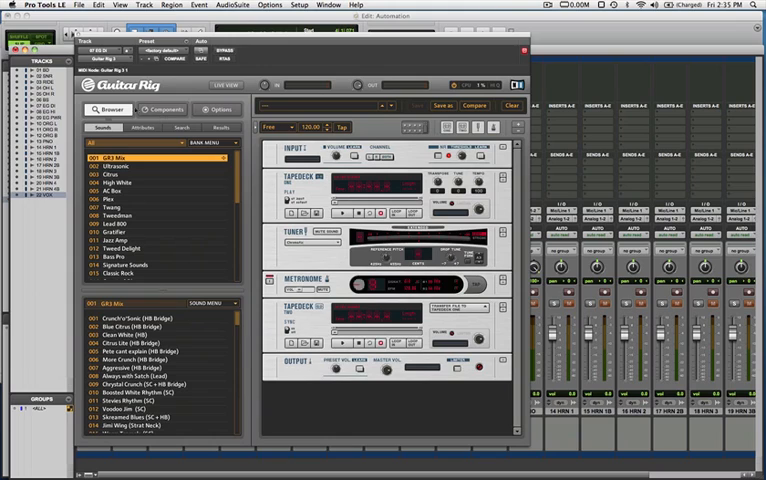
scroll("down", 3)
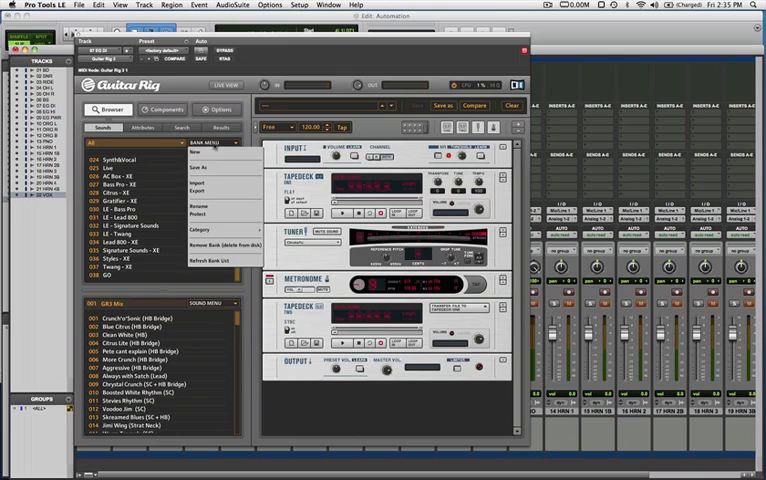
left_click(208, 231)
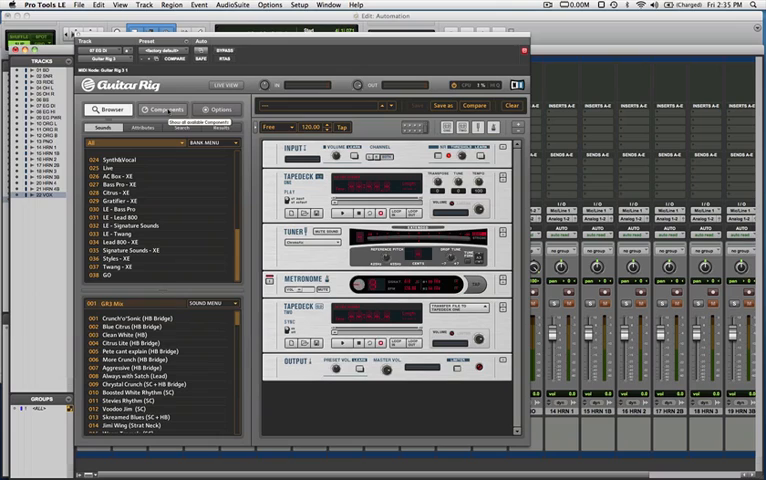
- Show the Amps components library and clear the rack to input and output only
left_click(160, 110)
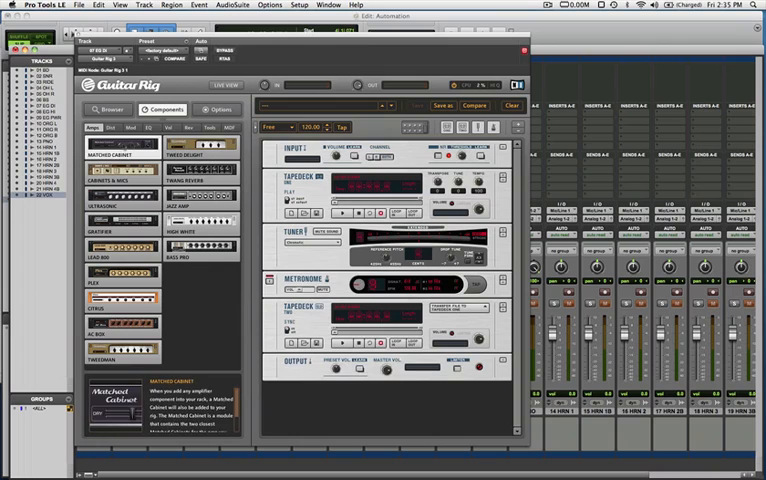
left_click(104, 353)
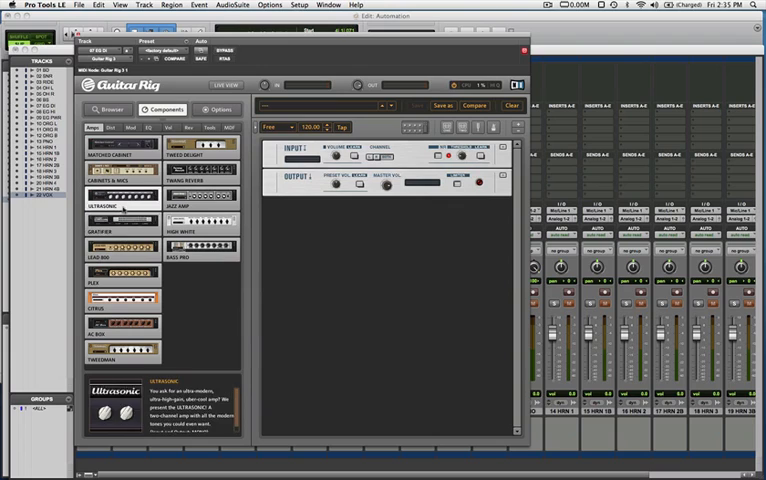
- Drag the Cabinets & Mics component into the rack between input and output
left_click(114, 235)
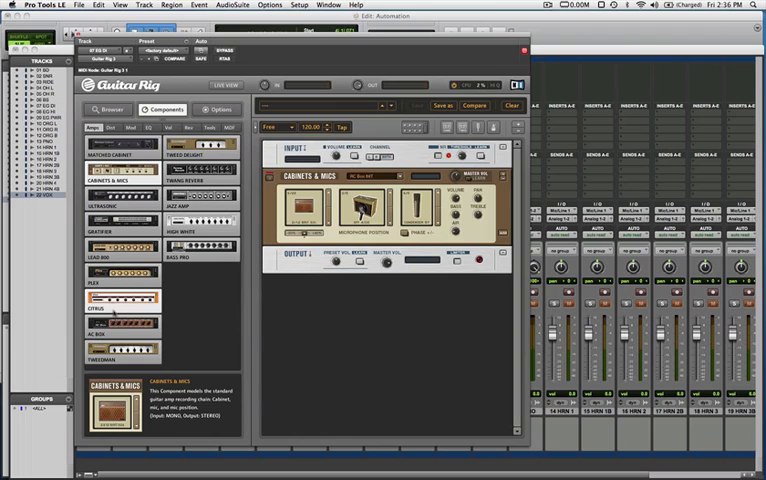
- Delete the Cabinets & Mics module and list the Mod category effects
left_click(122, 322)
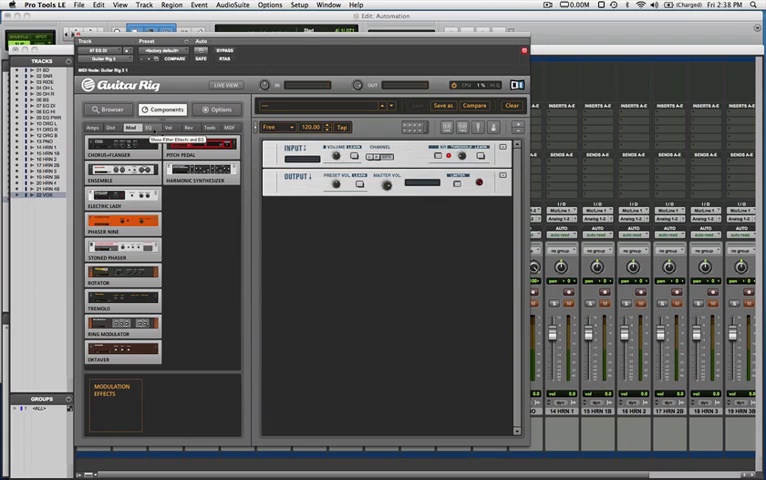
- Drop a Loop Machine from Tools into the rack, then view the Plex amp's description
left_click(159, 128)
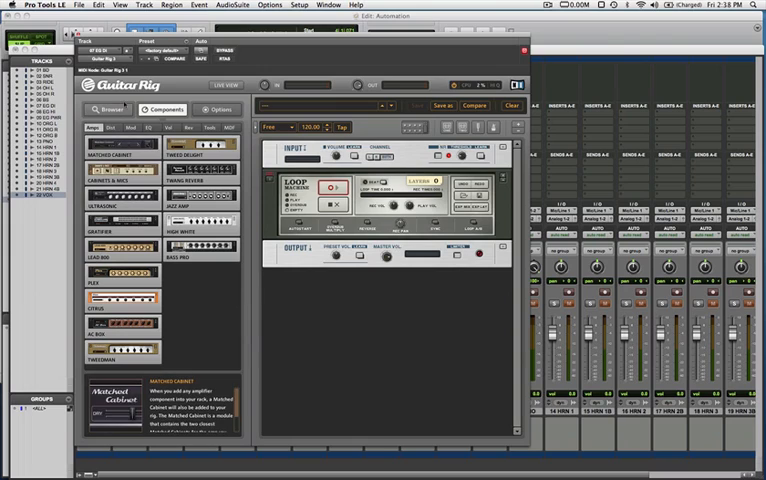
left_click(115, 294)
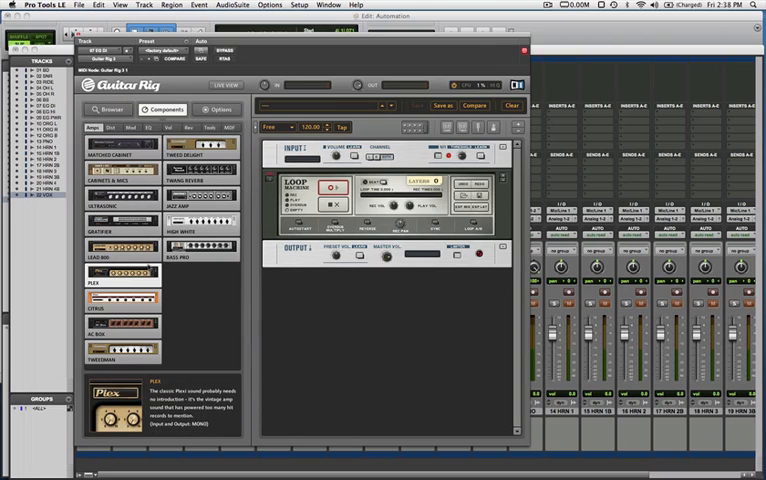